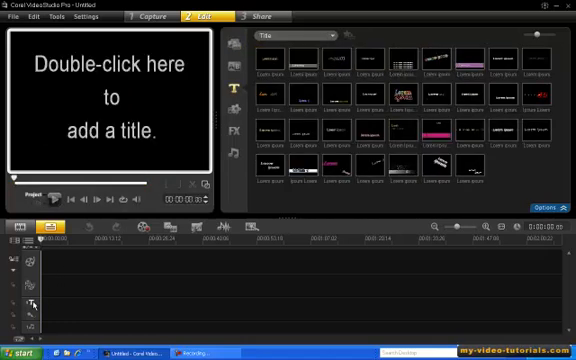
Add a new title reading 'Cuba' in the preview, creating a clip on the title track
double_click(115, 100)
text(Cuba)
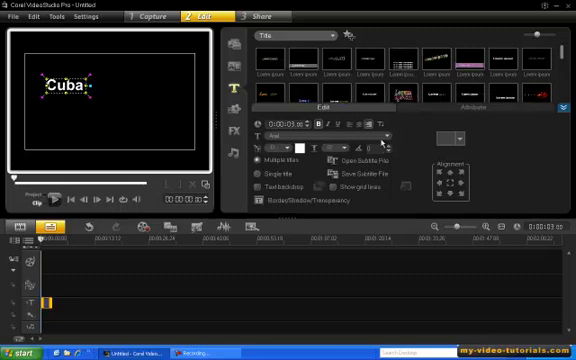
Choose Franklin Gothic Heavy from the font list for the Cuba title
click(290, 135)
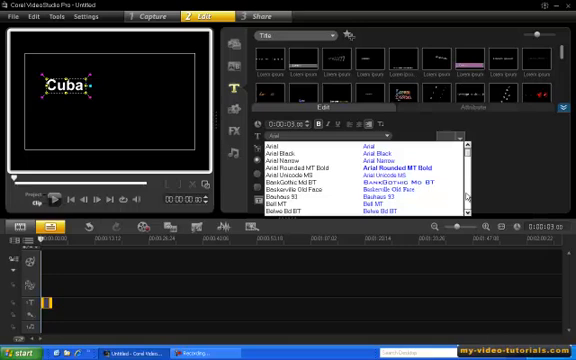
scroll(down, 3)
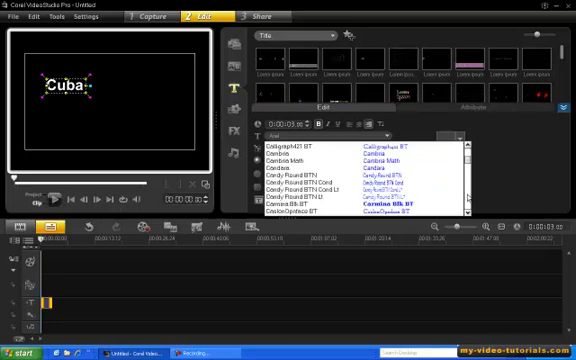
scroll(down, 3)
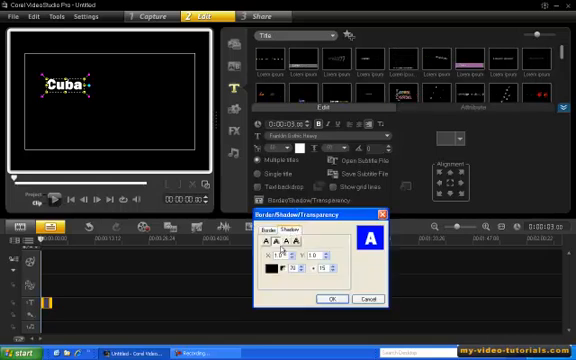
Close the Border/Shadow/Transparency settings and load the Cuba title into Painting Creator
click(293, 233)
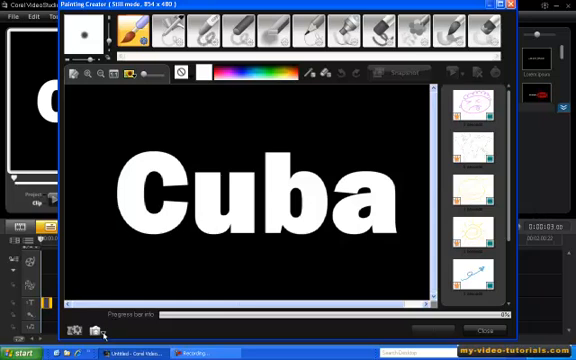
In Painting Creator preferences, set the reference image as the background image
click(97, 331)
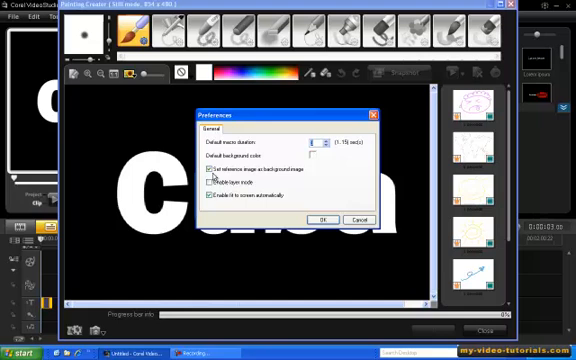
click(205, 184)
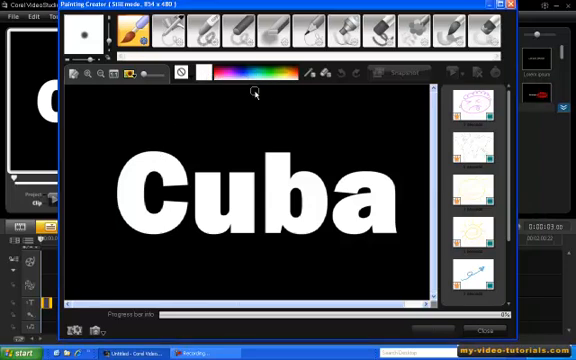
mouse_move(408, 79)
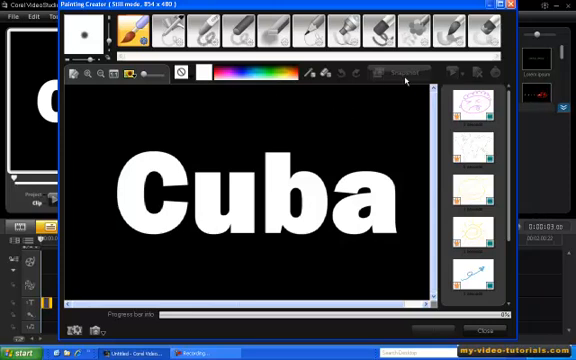
mouse_move(225, 137)
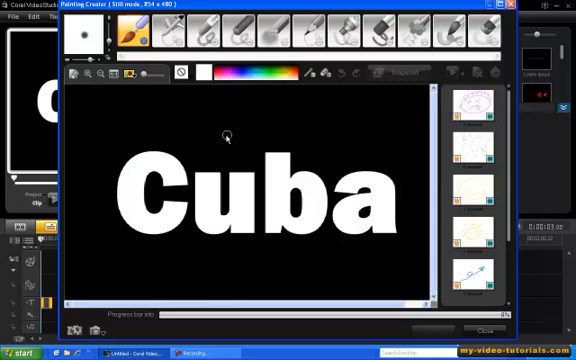
mouse_move(133, 178)
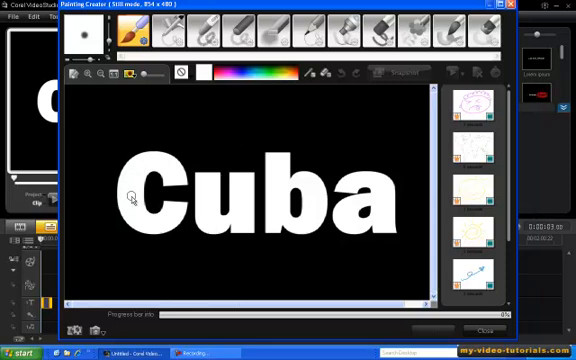
mouse_move(129, 196)
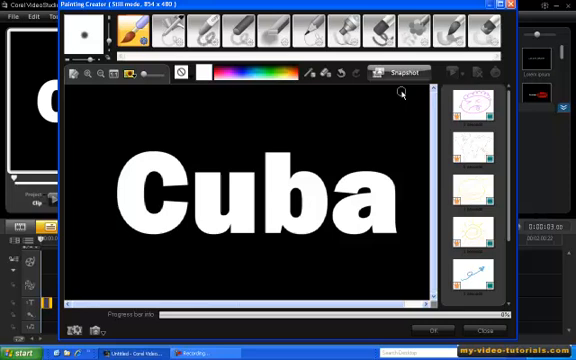
Capture the white-on-black Cuba canvas as a still image with Snapshot
click(403, 70)
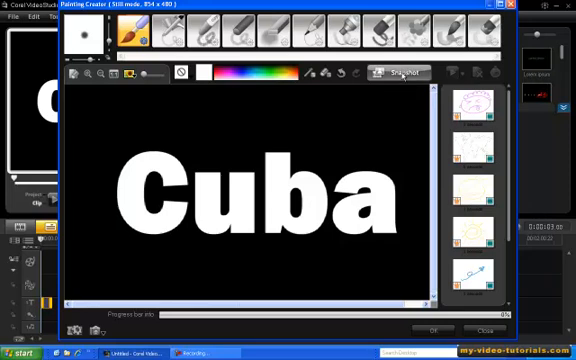
click(398, 72)
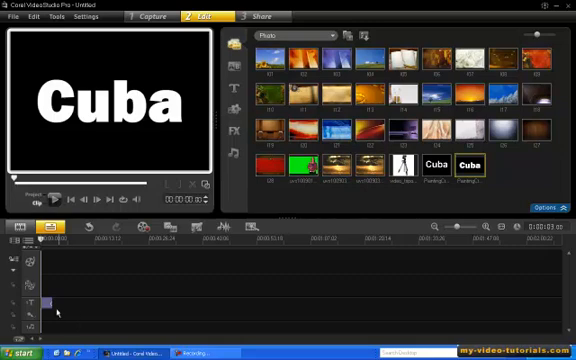
Remove the Cuba title clip from the timeline and show the Photo library with the Cuba stills
click(232, 93)
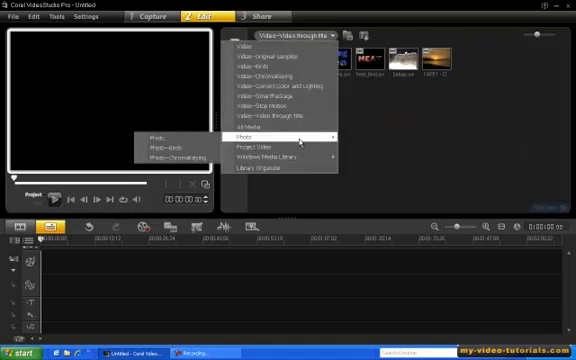
click(253, 138)
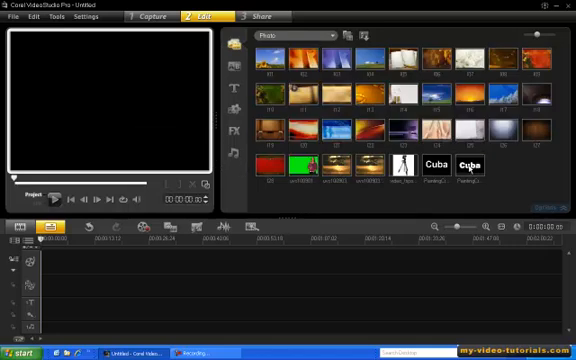